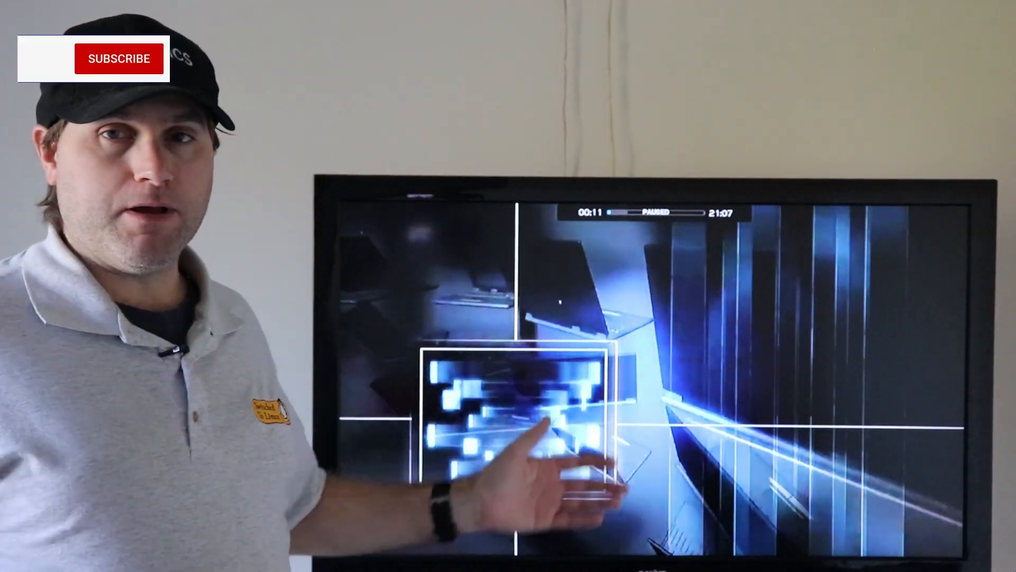
click(117, 58)
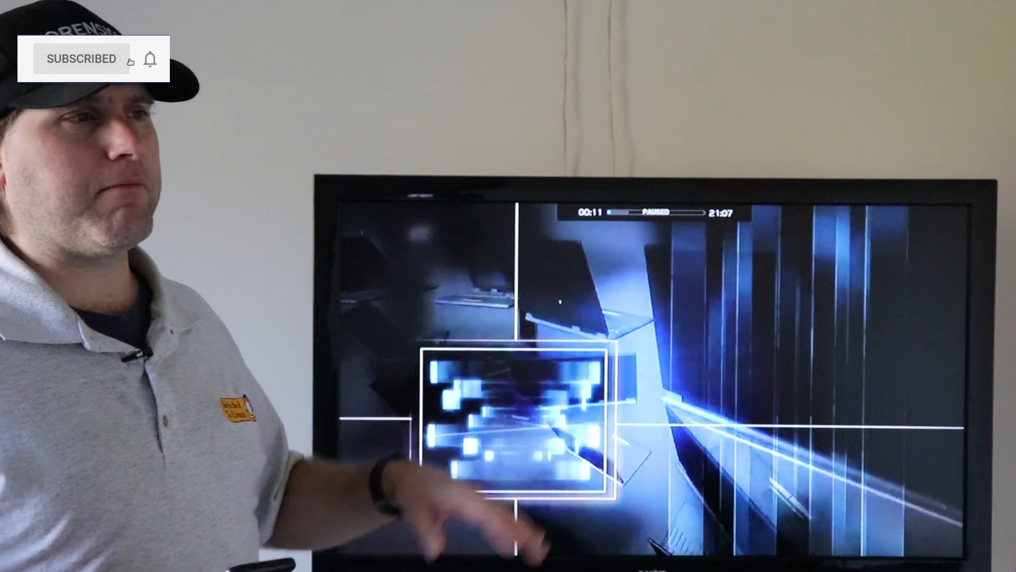